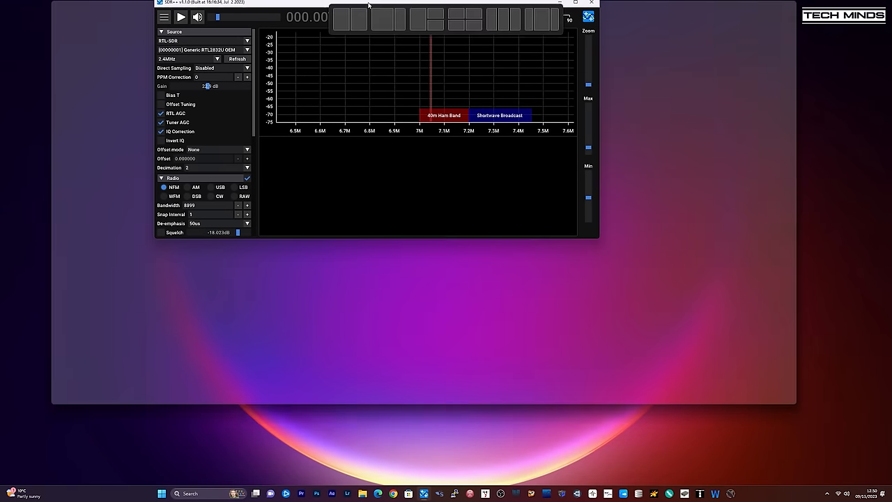
Snap SDR++ into the top-left quarter and launch another sdrpp instance from the taskbar.
{"action": "left_click", "coordinate": [574, 2]}
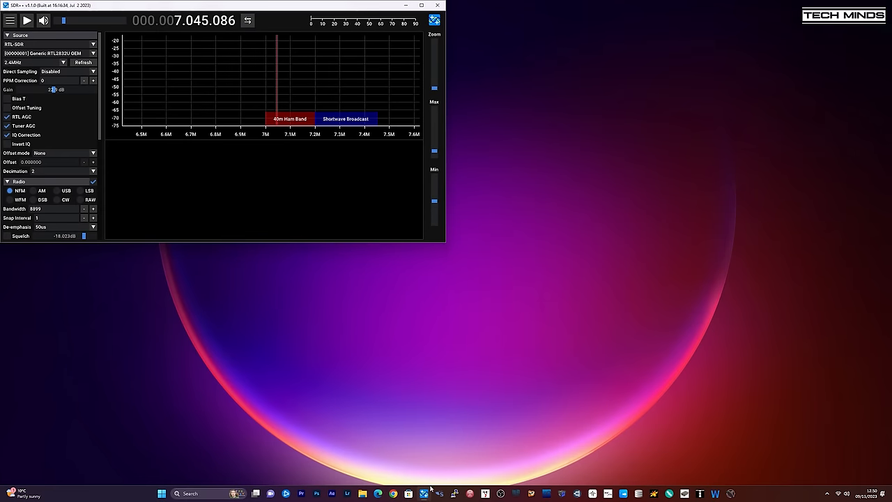
{"action": "right_click", "coordinate": [424, 494]}
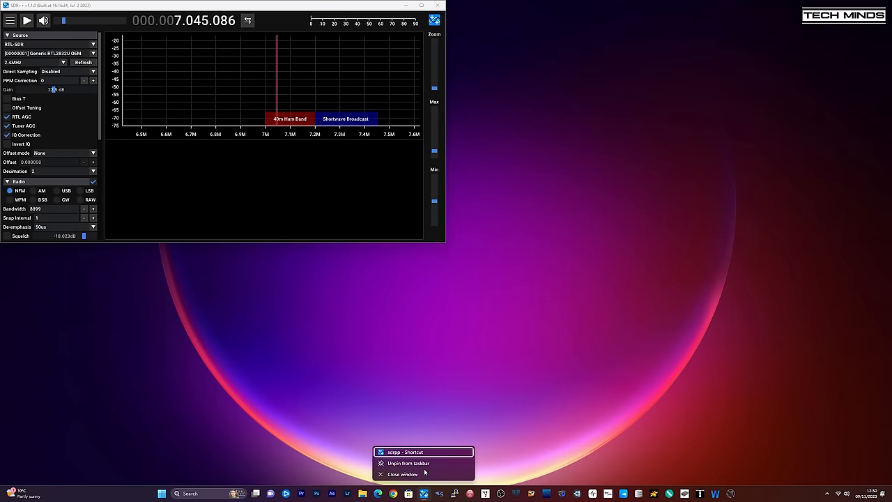
{"action": "left_click", "coordinate": [404, 452]}
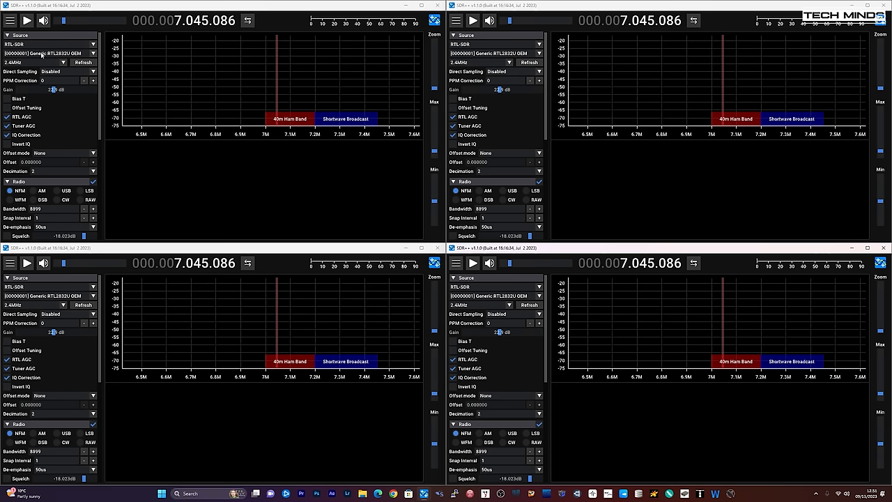
Select separate Generic RTL2832U OEM dongles for the top-left, top-right and bottom-left windows, then open bottom-right's device list.
{"action": "left_click", "coordinate": [48, 53]}
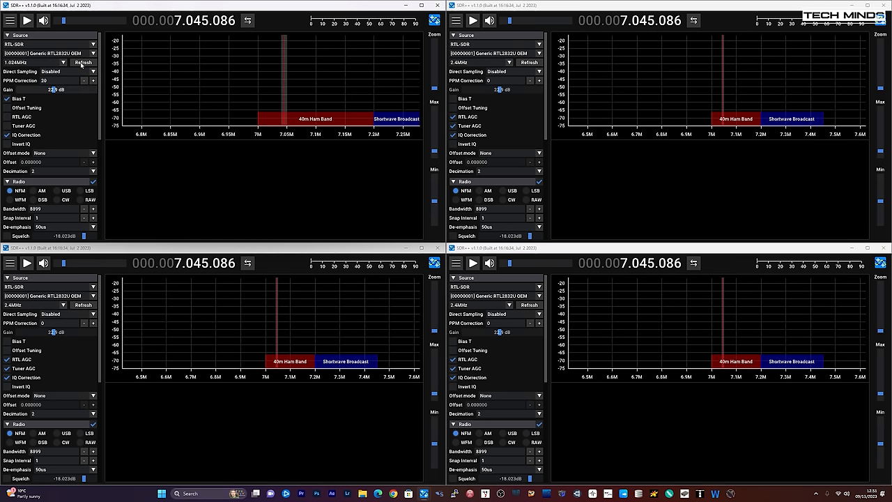
{"action": "left_click", "coordinate": [538, 53]}
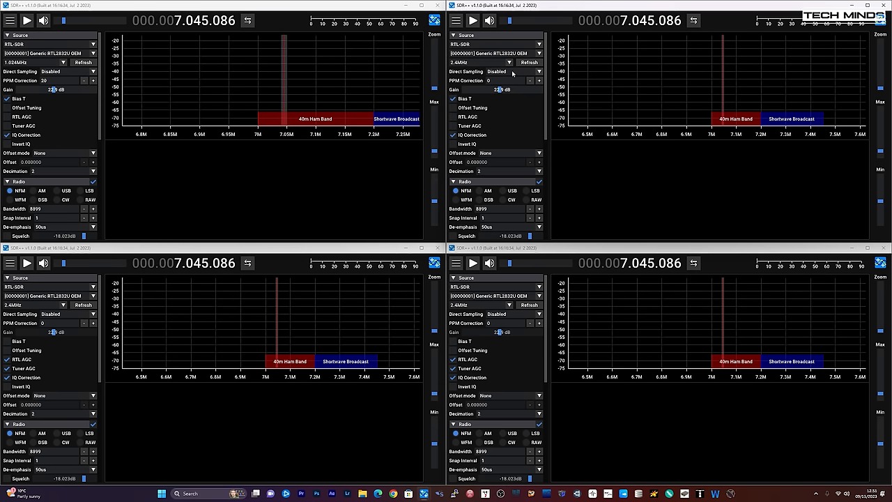
{"action": "left_click", "coordinate": [91, 296]}
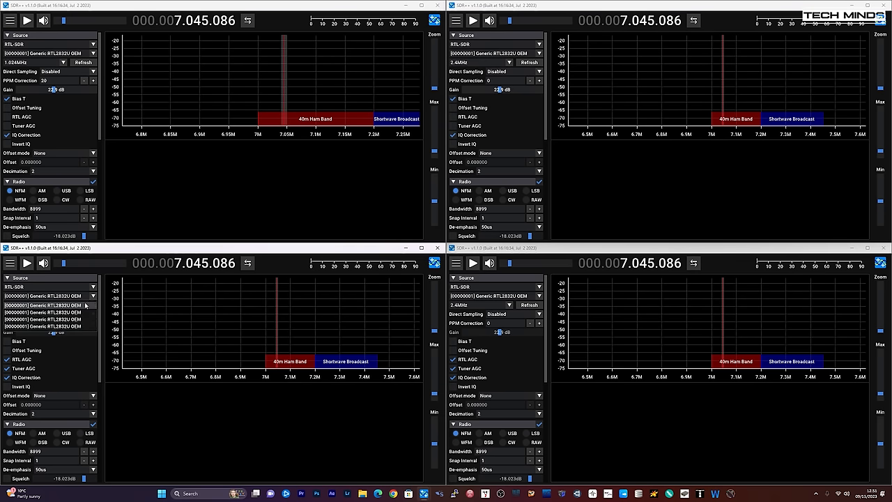
{"action": "left_click", "coordinate": [45, 296]}
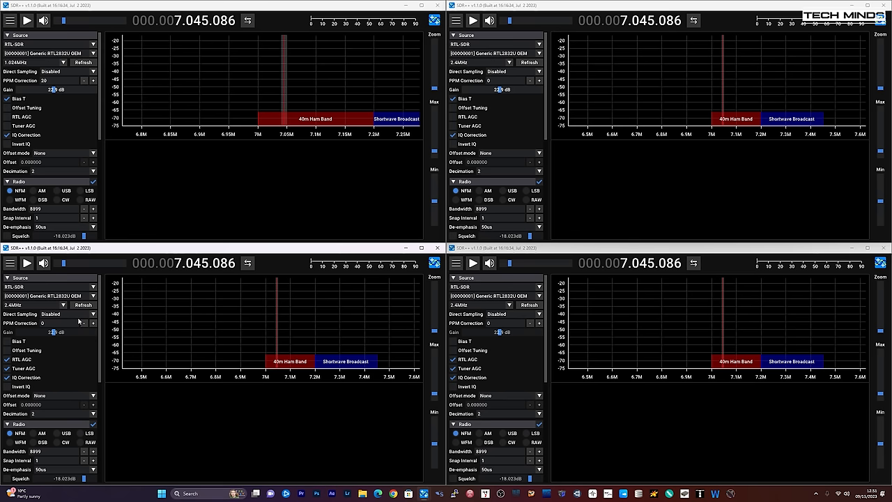
{"action": "left_click", "coordinate": [538, 287]}
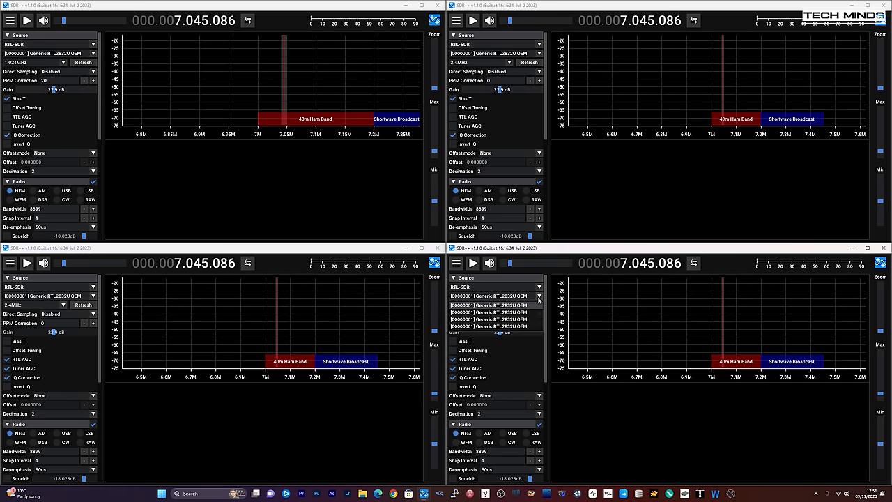